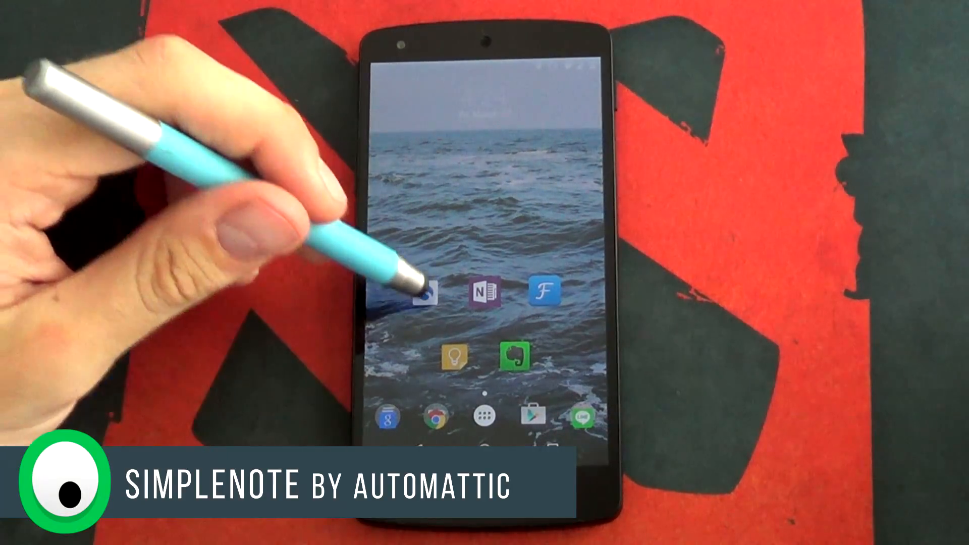
- Launch Simplenote from the home screen and browse its note list
click(428, 298)
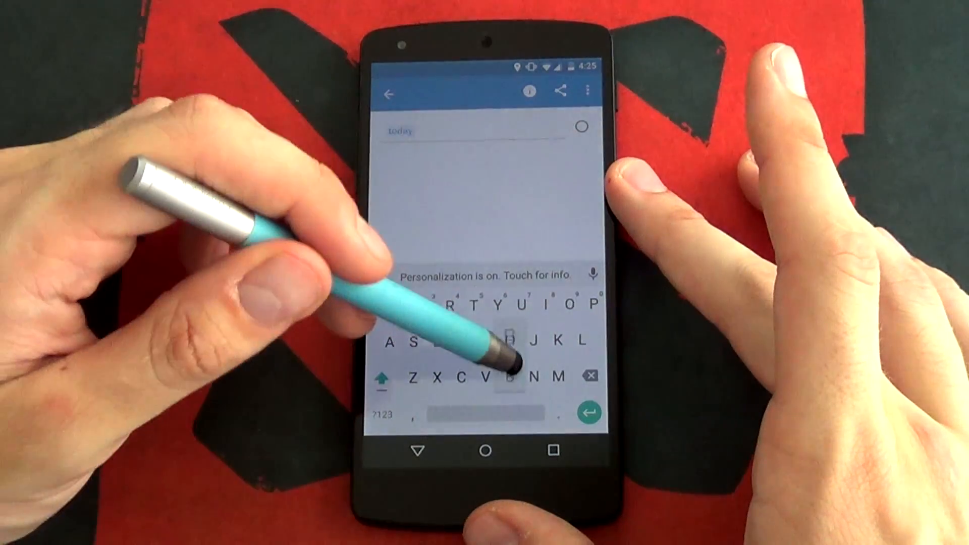
click(388, 93)
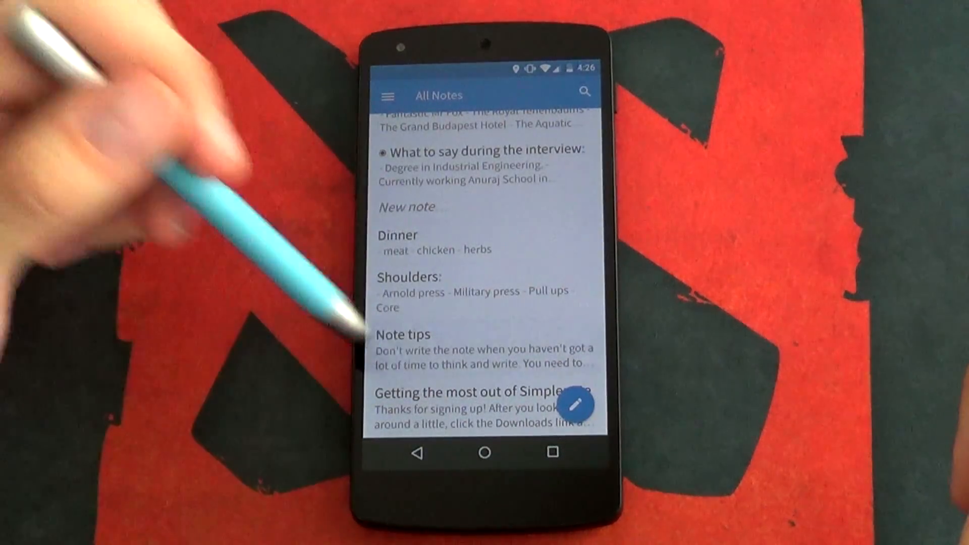
click(404, 334)
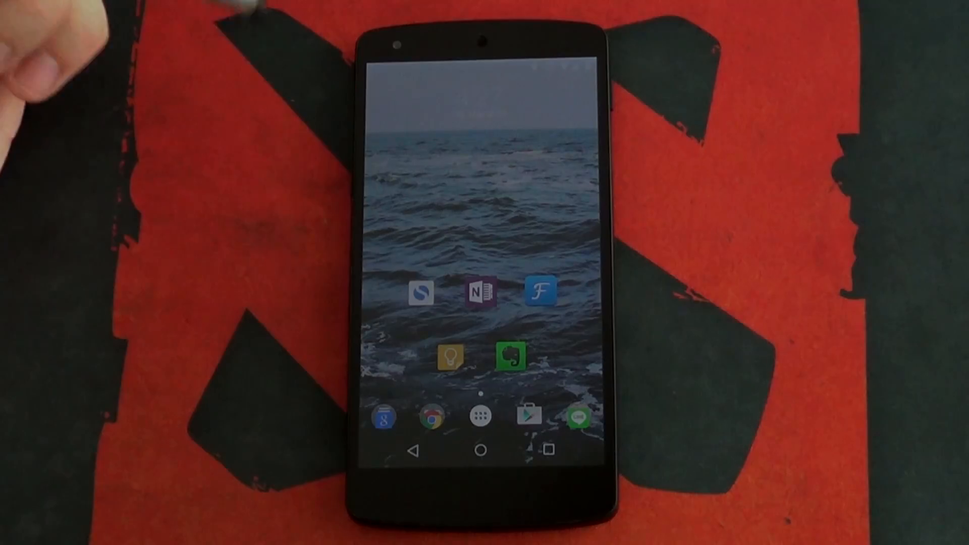
- Launch OneNote and browse Quick Notes pages such as Gym at Chatuchak Park
click(480, 293)
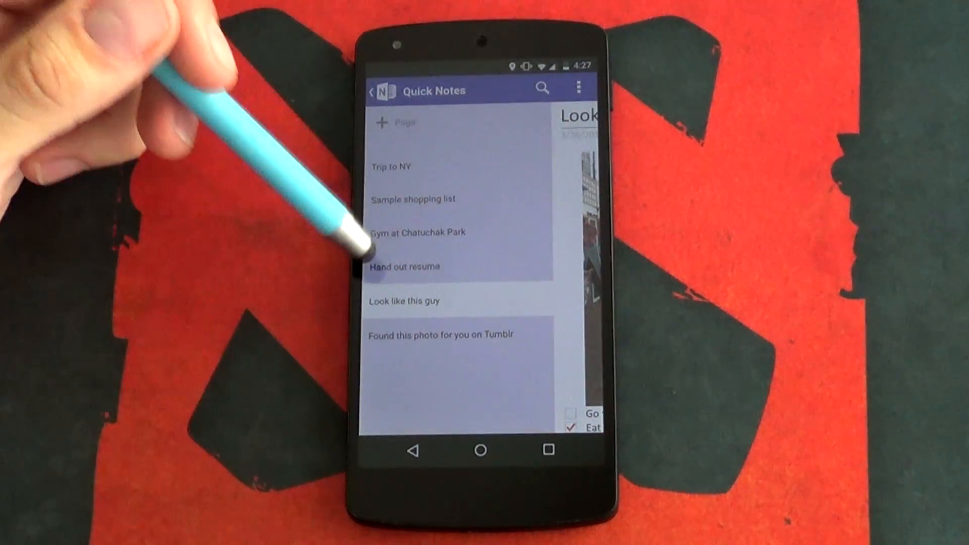
click(405, 267)
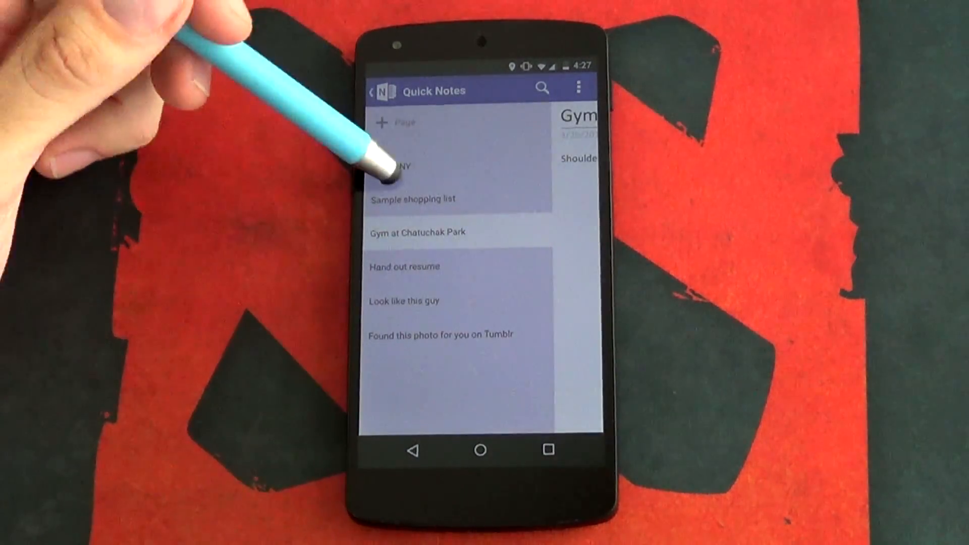
click(400, 166)
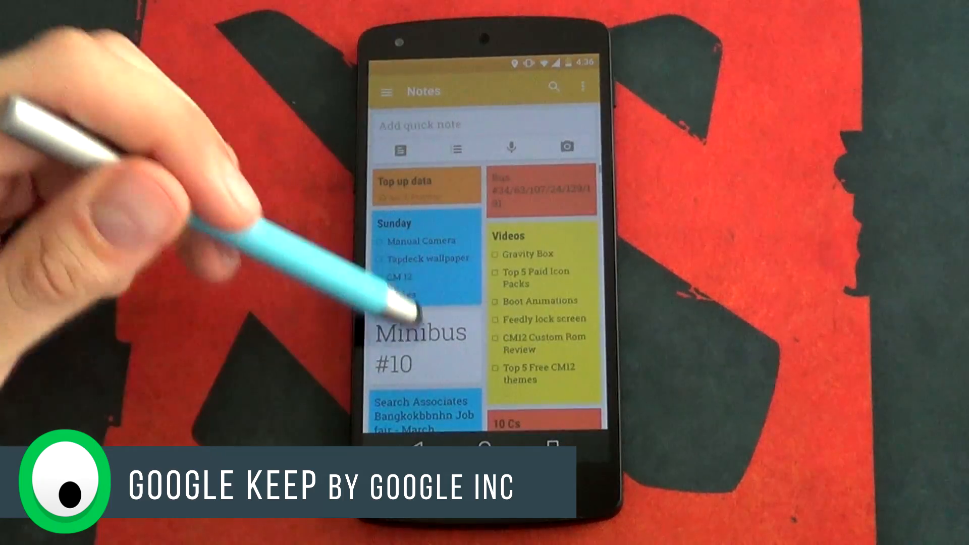
- Add a quick note about buying milk on the way home, plus voice and photo notes
scroll(down, 3)
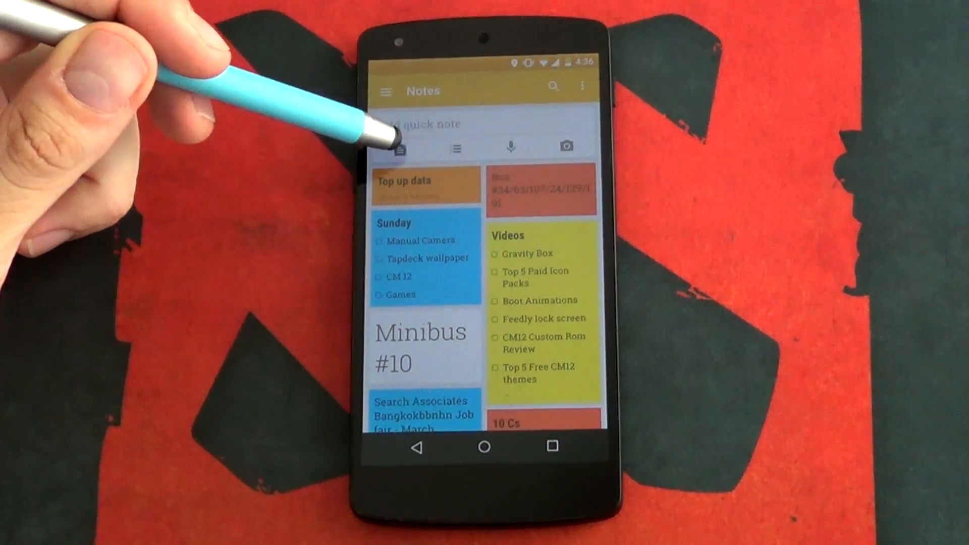
click(420, 125)
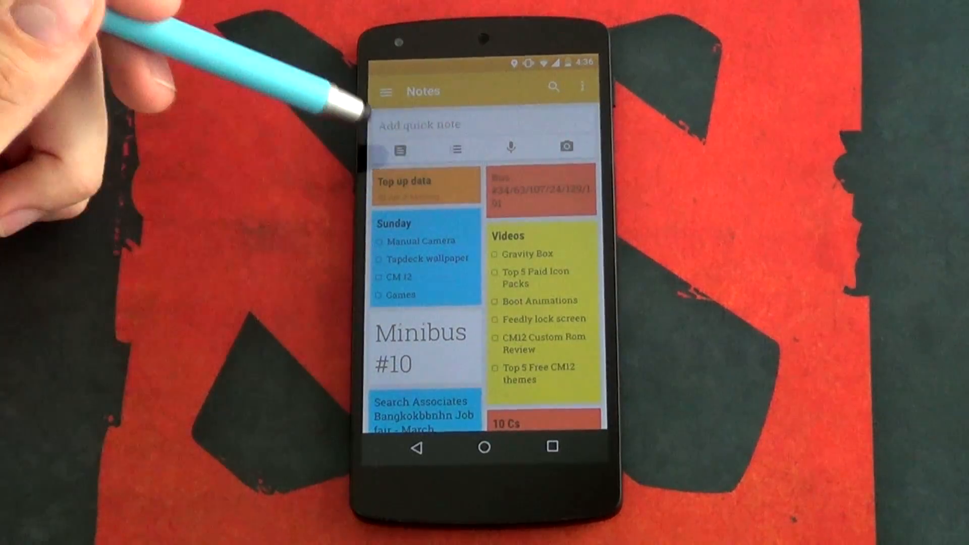
click(419, 125)
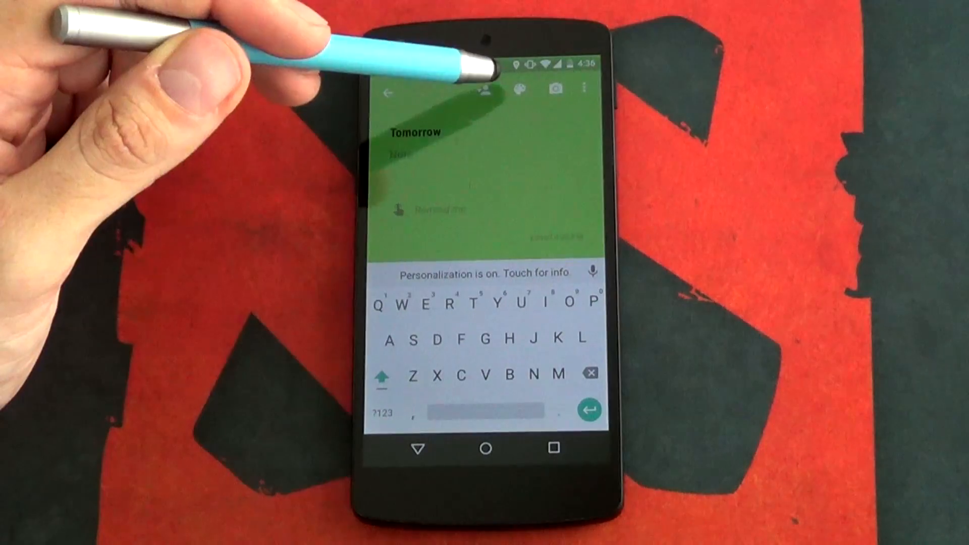
click(589, 89)
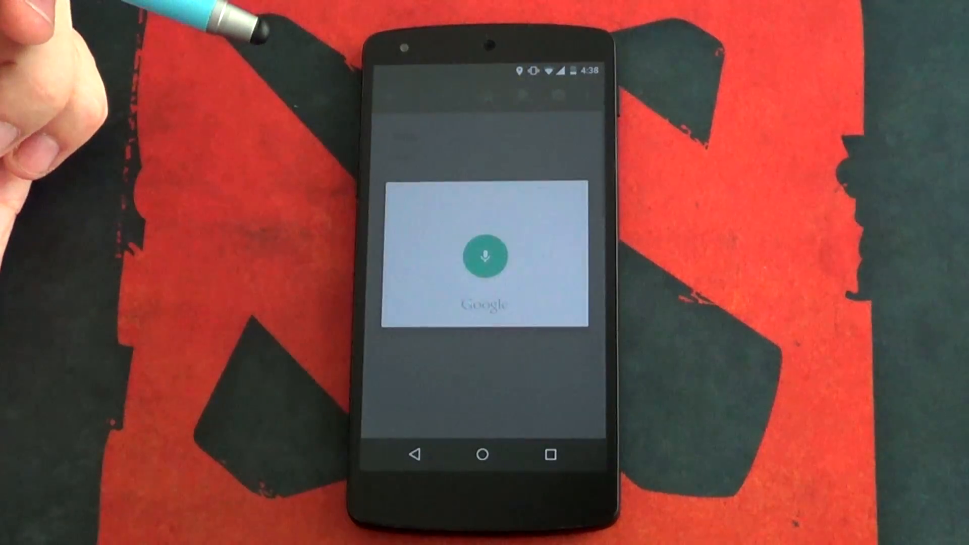
click(486, 258)
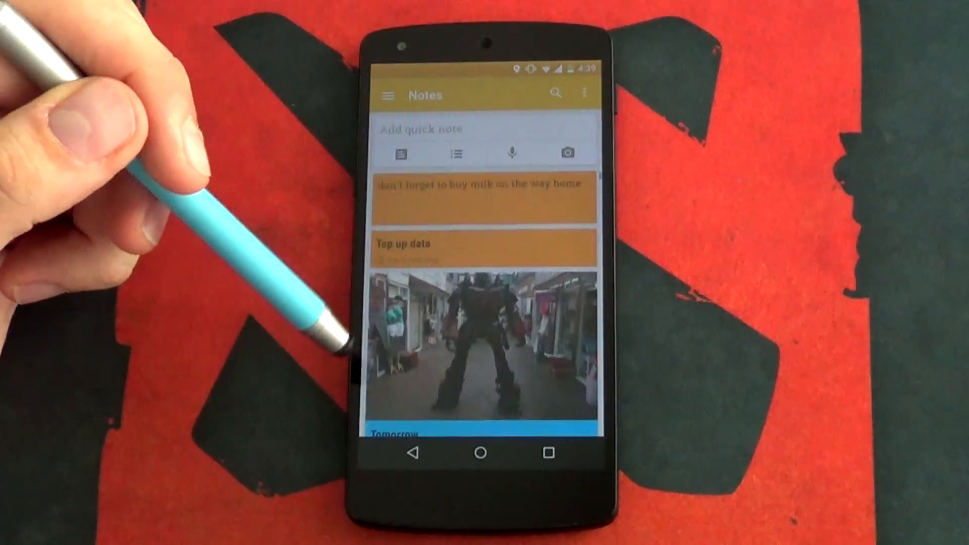
- Show the navigation drawer with Notes, Reminders, Archive and Trash, then move on to Fetchnotes
click(390, 95)
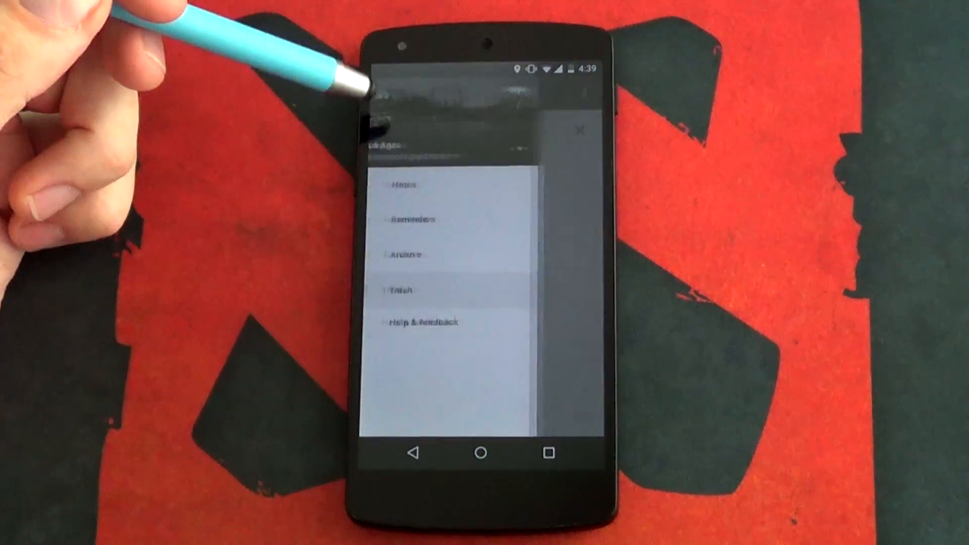
click(405, 255)
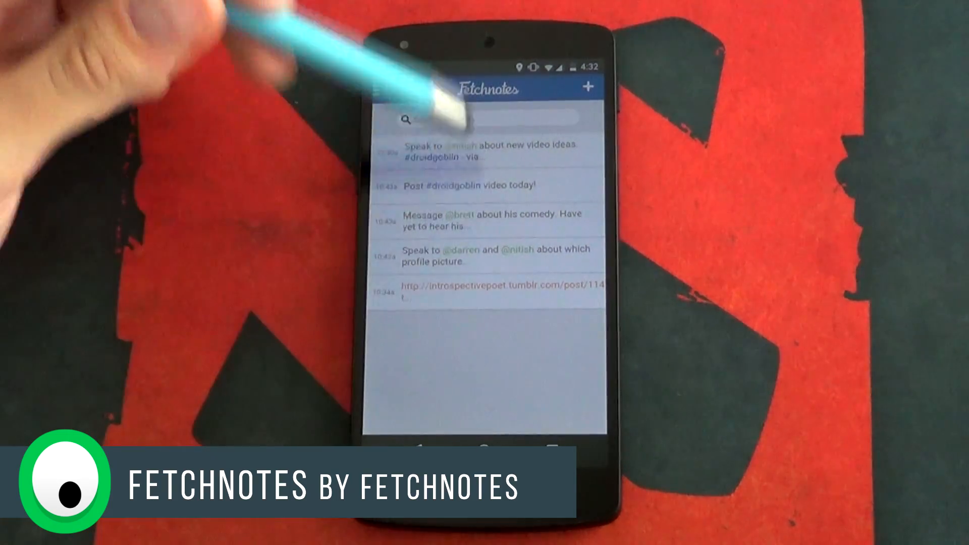
click(587, 86)
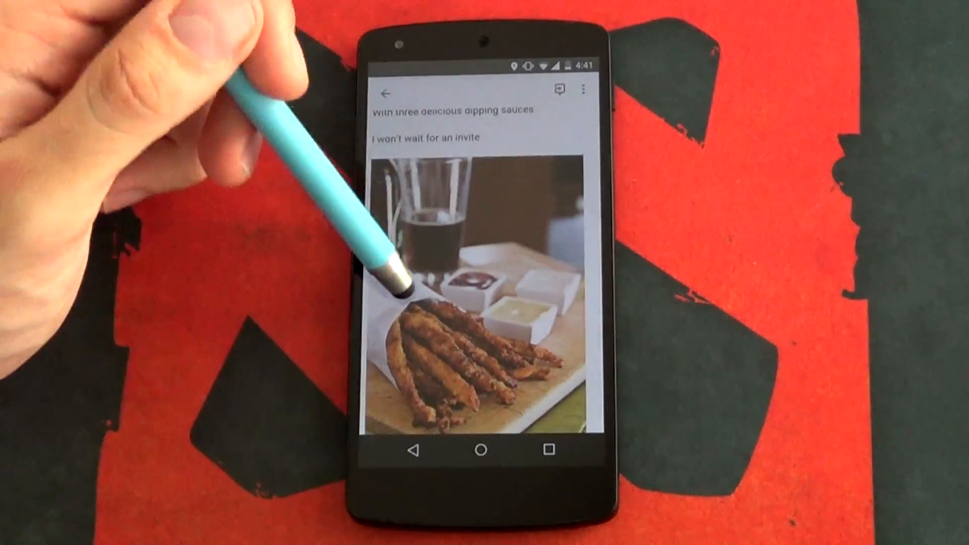
- Leave the food-photo note and scroll Evernote Premium's benefits with monthly and yearly prices
click(386, 93)
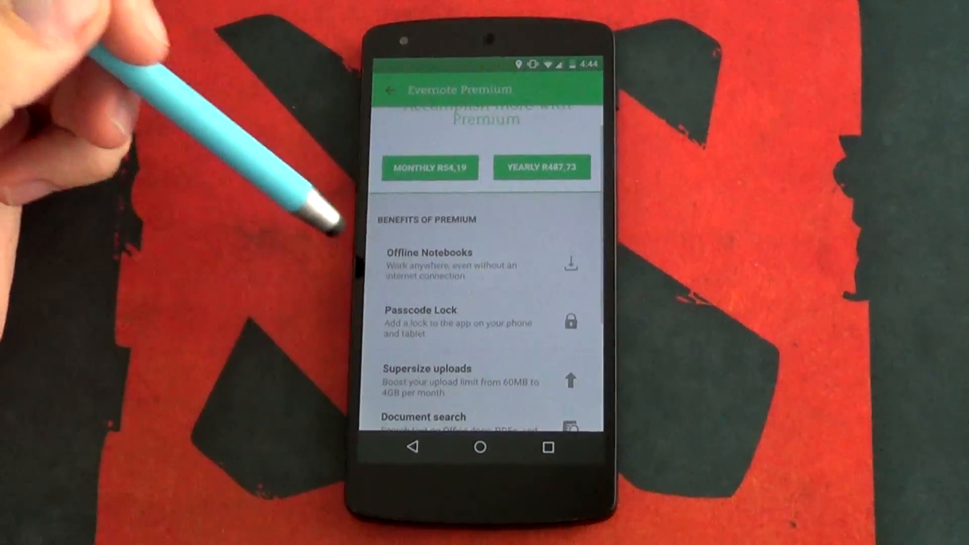
scroll(down, 3)
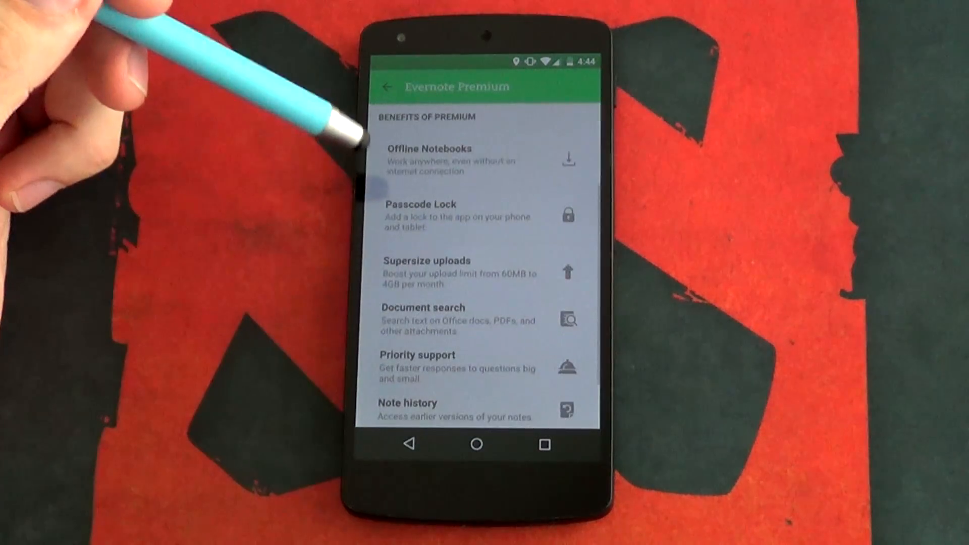